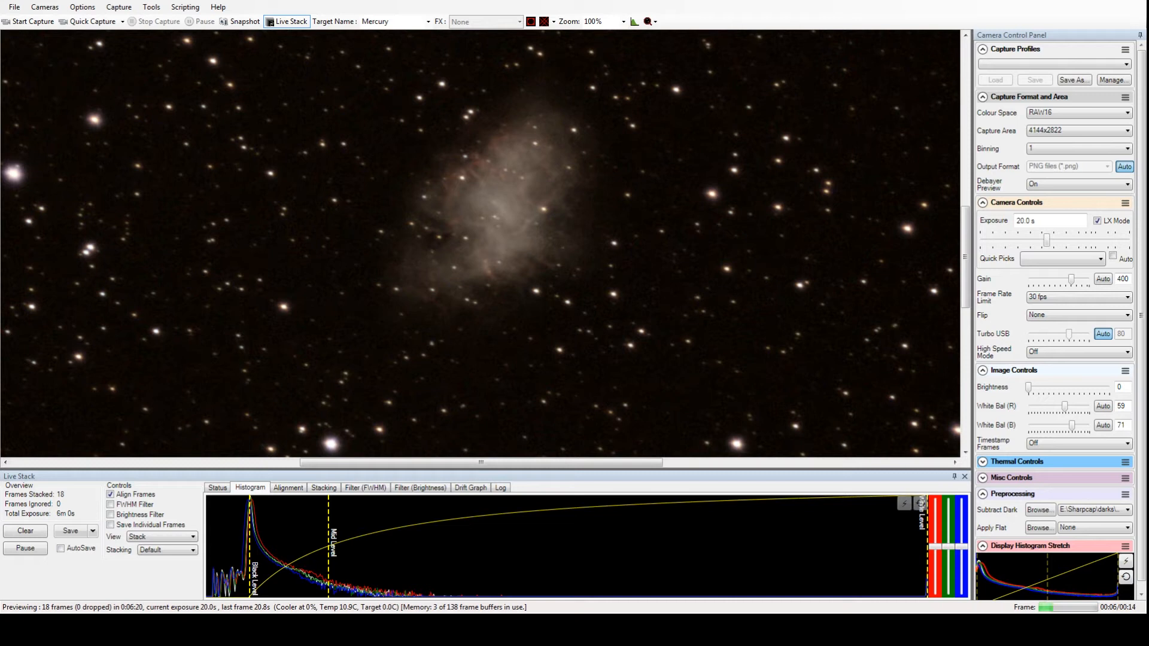
Restart the live stack on Merope with 20-second frames at gain 350.
left_click(615, 21)
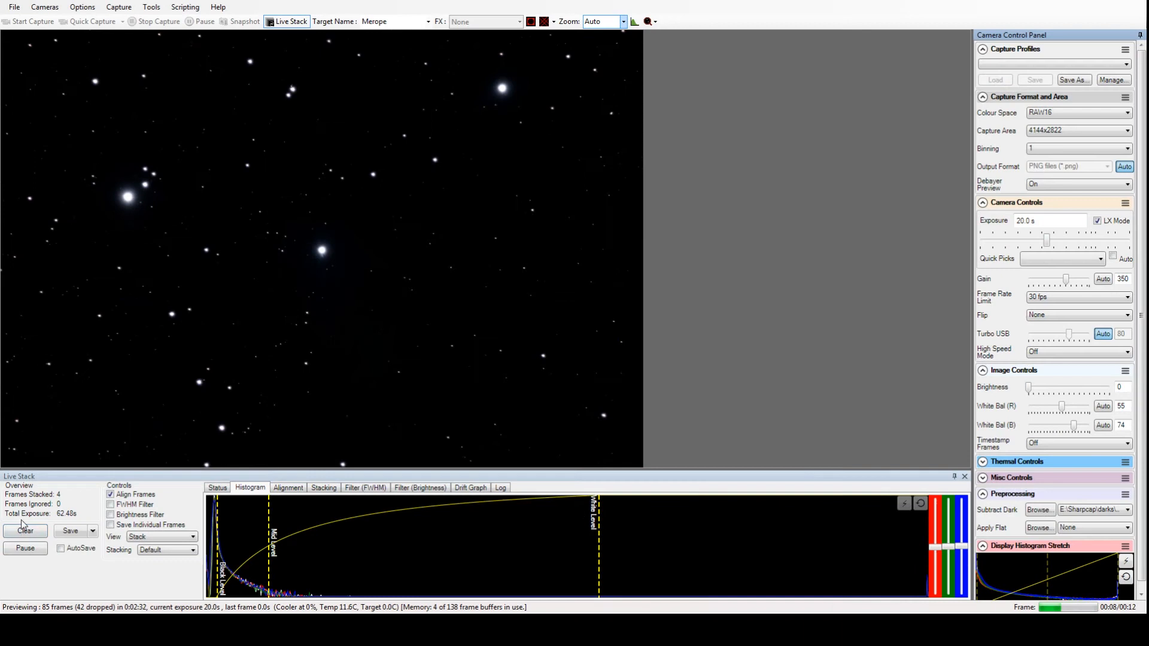
Begin live stacking M35 with 10-second exposures.
left_click(617, 21)
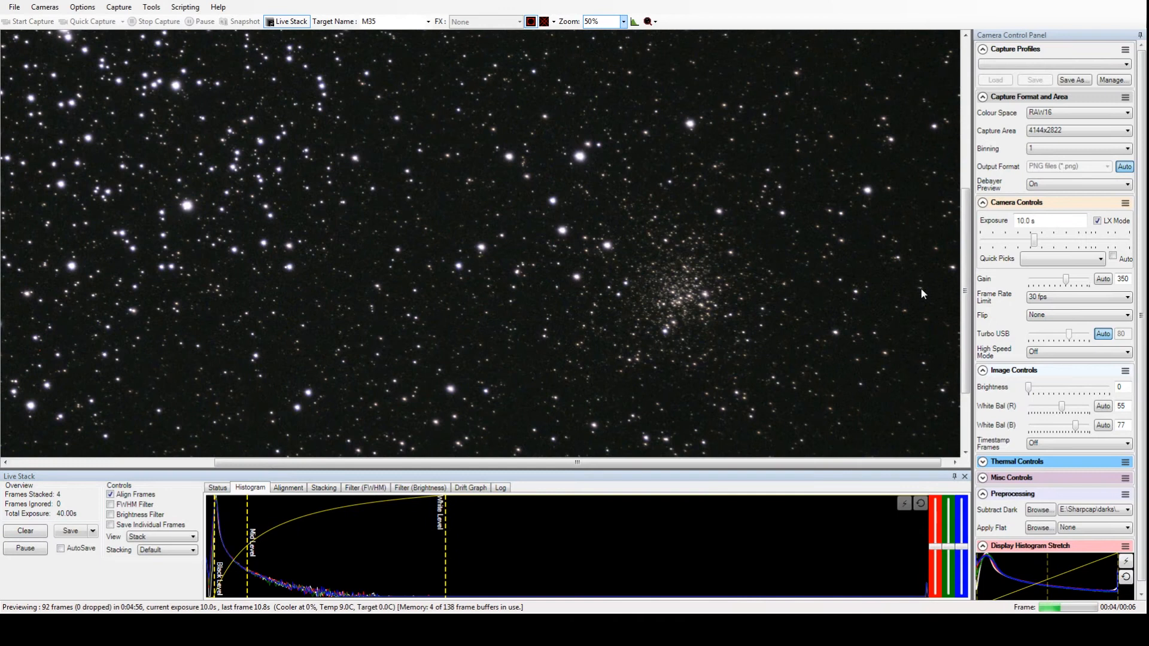
left_click(618, 20)
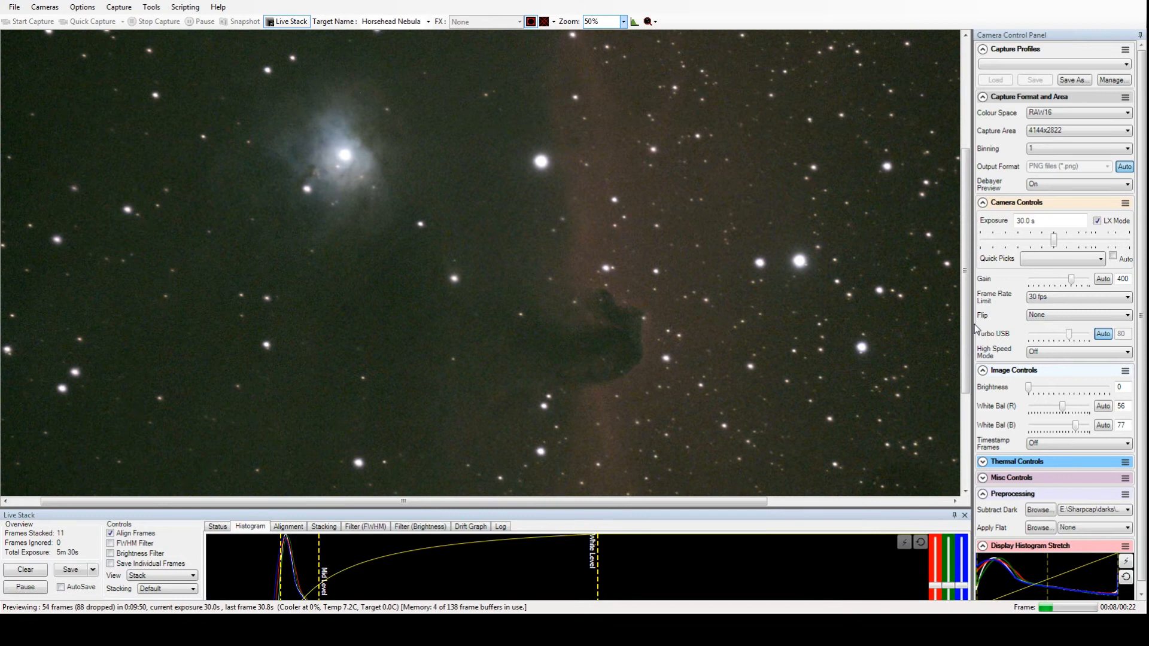
Accumulate the Horsehead Nebula stack at 30 s exposures, gain 400.
left_click(622, 21)
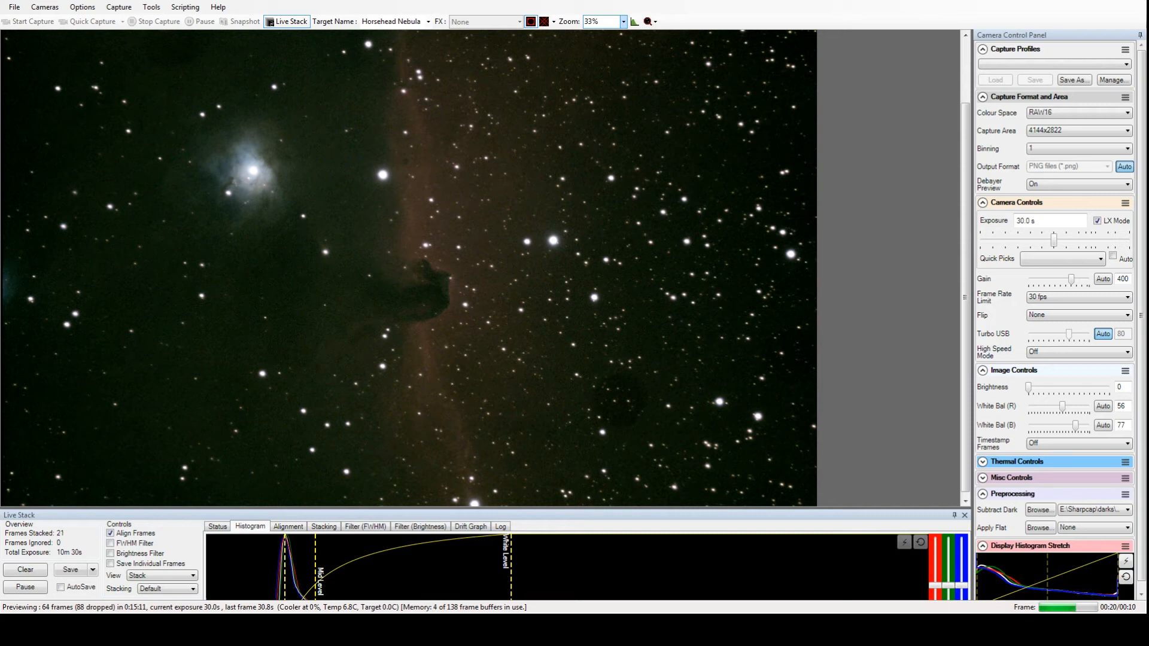
left_click(617, 20)
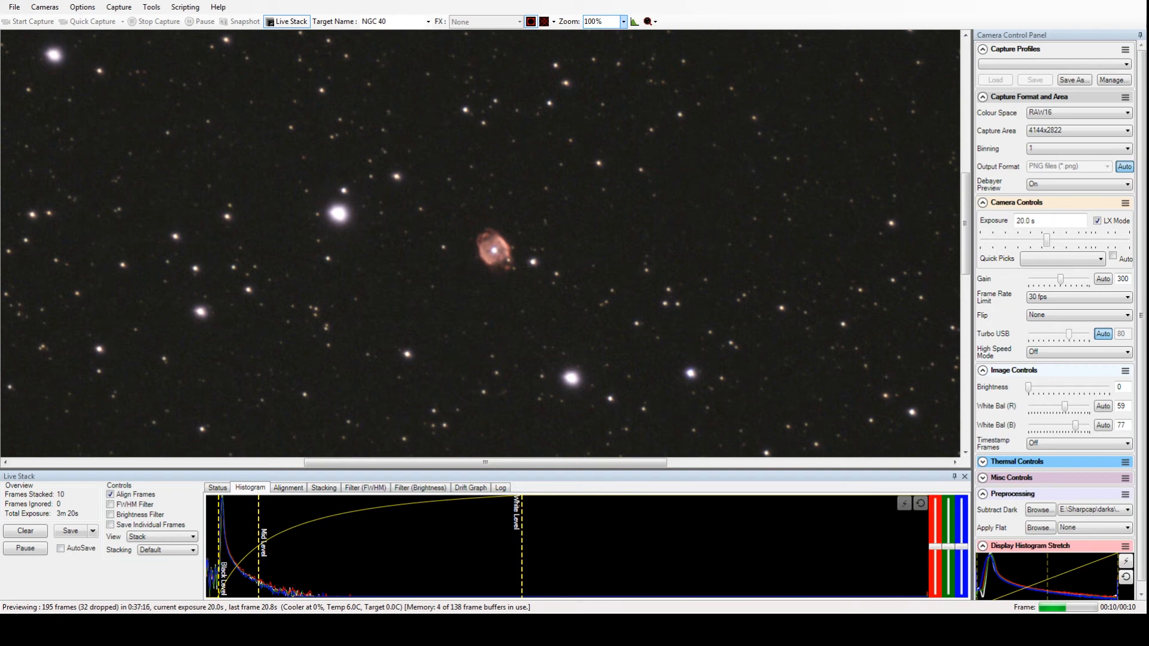
Accumulate the NGC 40 planetary nebula stack at 20 s exposures, gain 300.
left_click(601, 22)
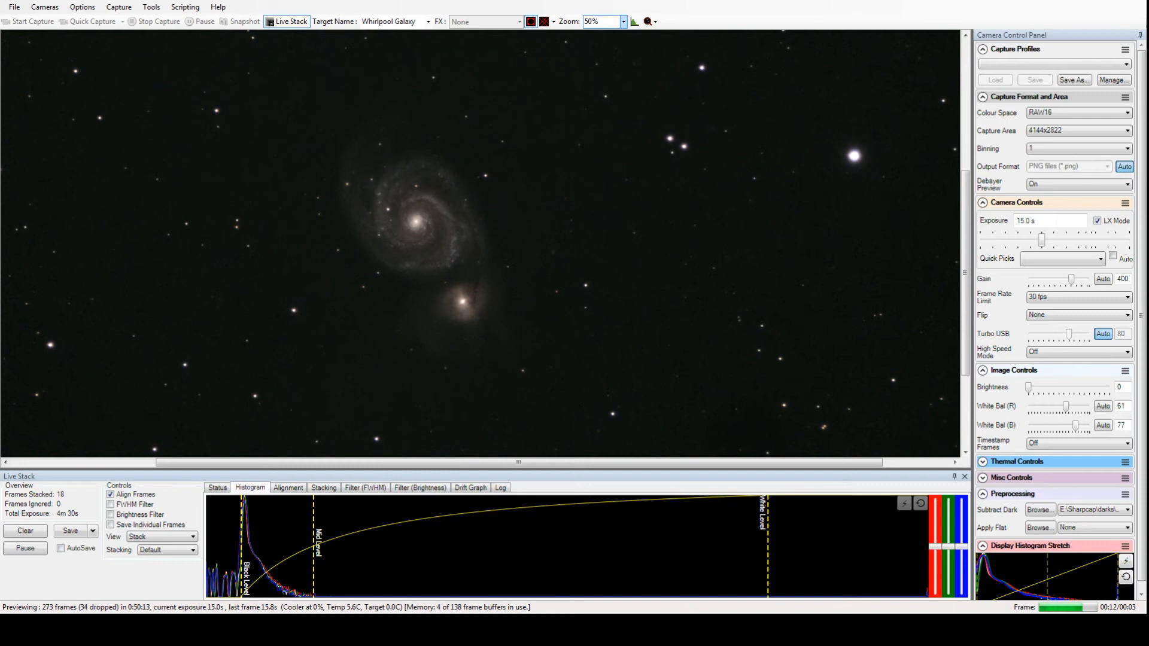
Grow the Whirlpool Galaxy stack with 15 s exposures at gain 400, zoom 100%.
left_click(619, 21)
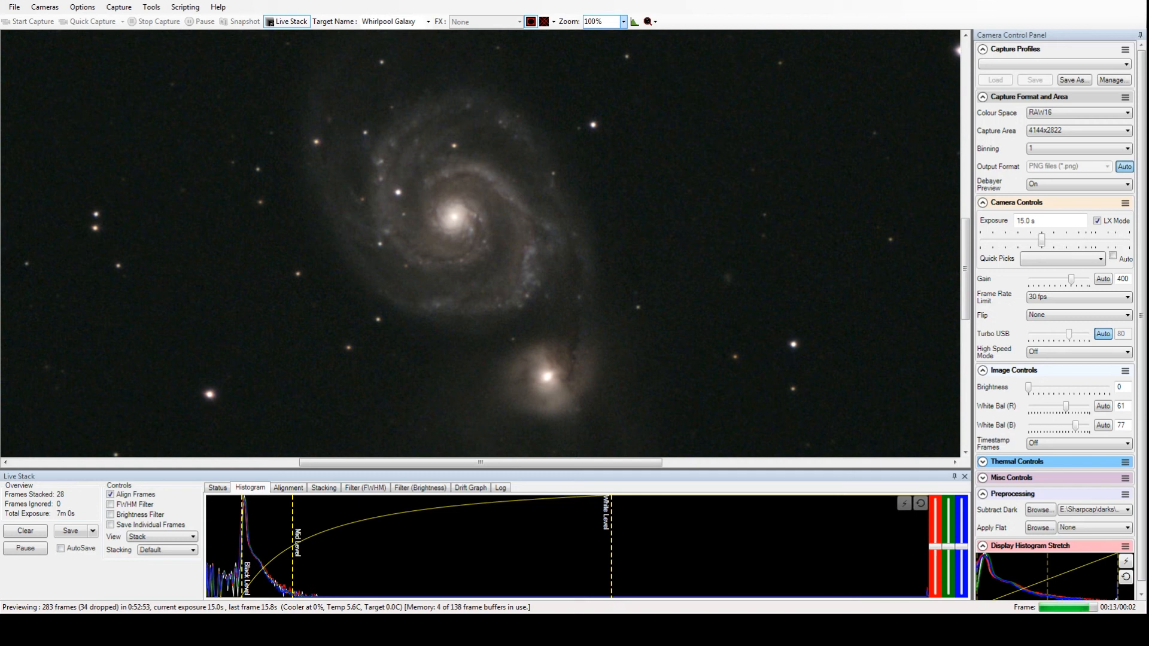